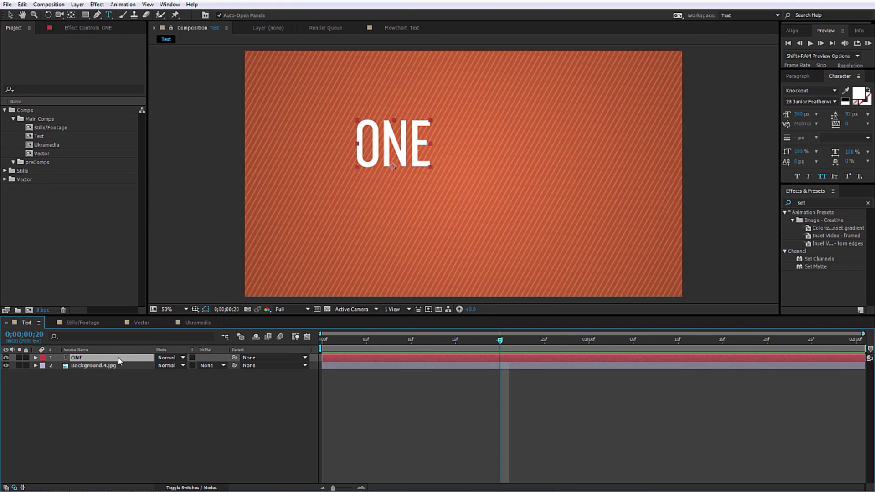
Keyframe ONE's position with eased velocity, starting below the guide and ending centred
drag(393, 144, 463, 174)
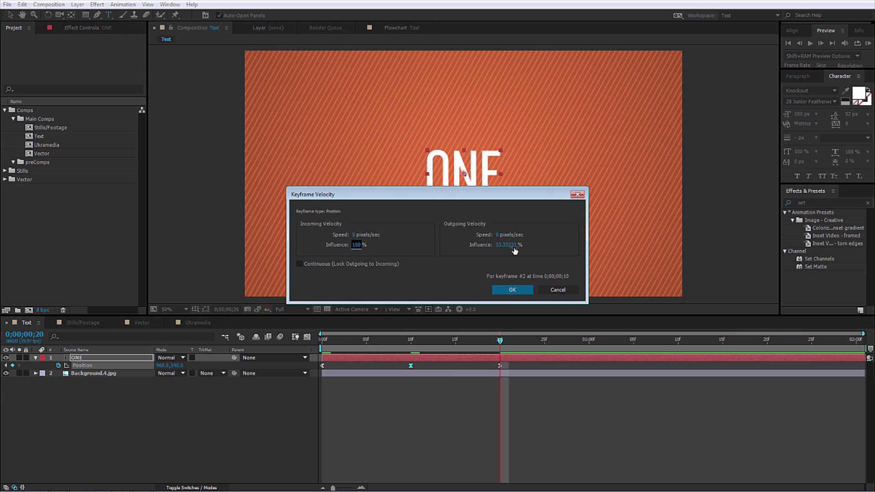
click(512, 290)
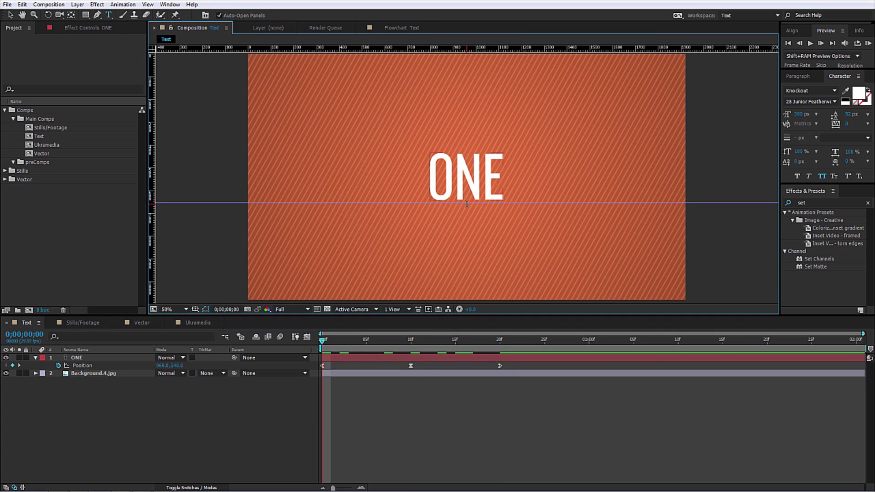
click(77, 358)
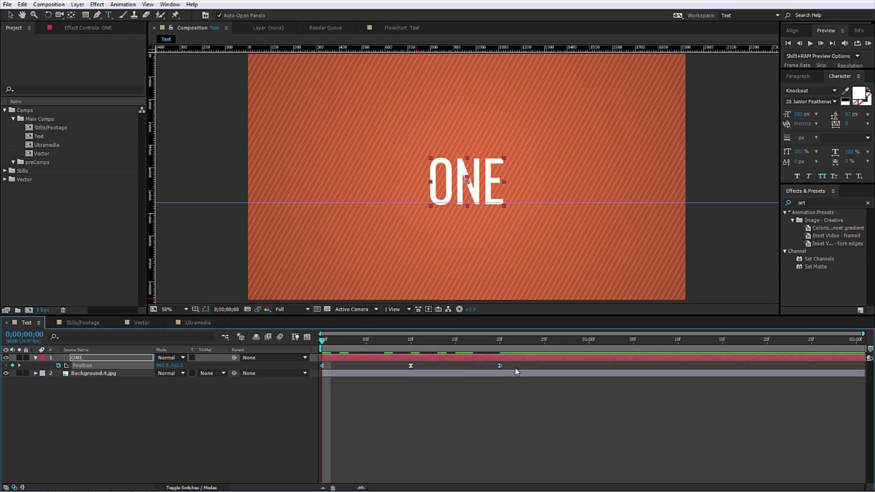
drag(466, 181, 466, 231)
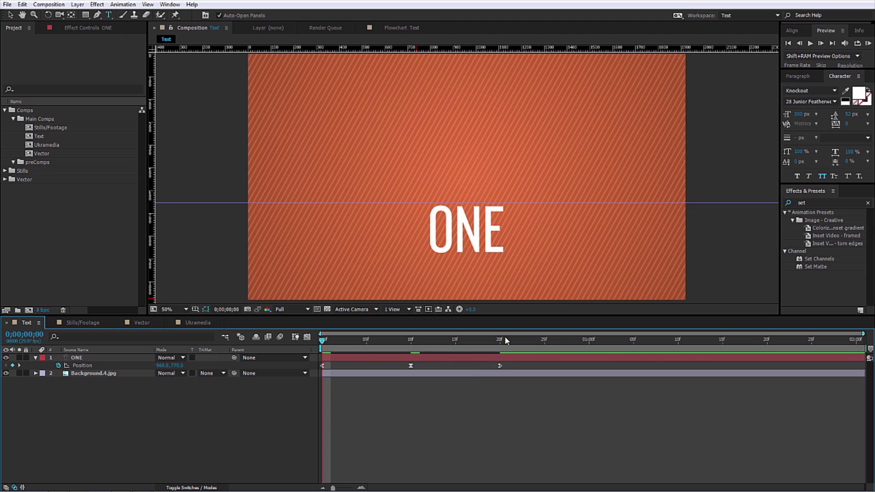
Duplicate the ONE layer, retype the copies as TWO and THREE, and stagger them later
click(499, 339)
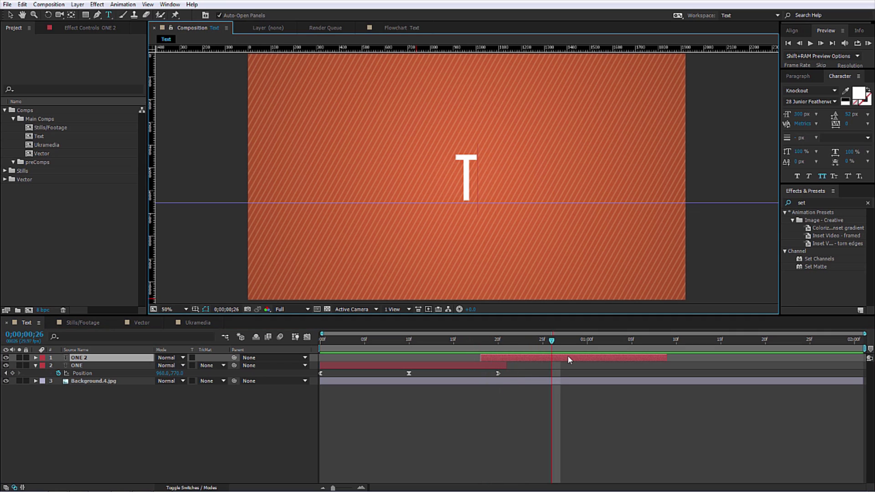
text(WO)
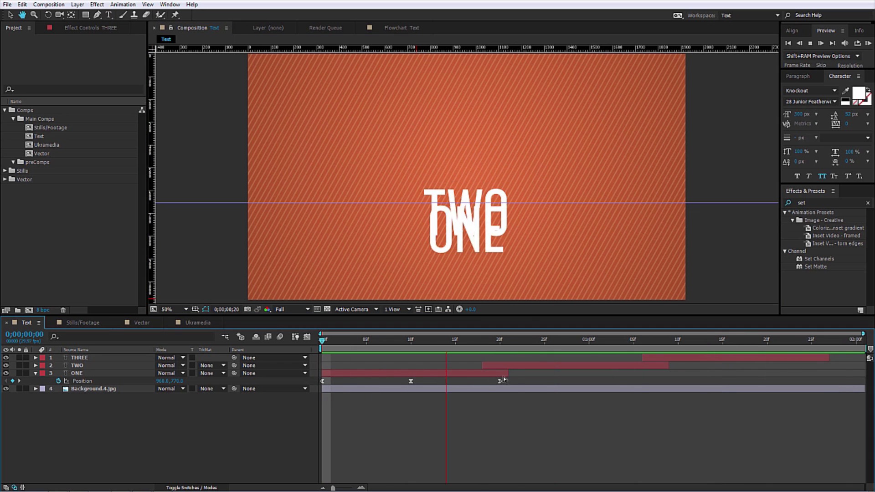
Activate the Rectangle tool with nothing selected, ready to draw the white lower shape
click(331, 339)
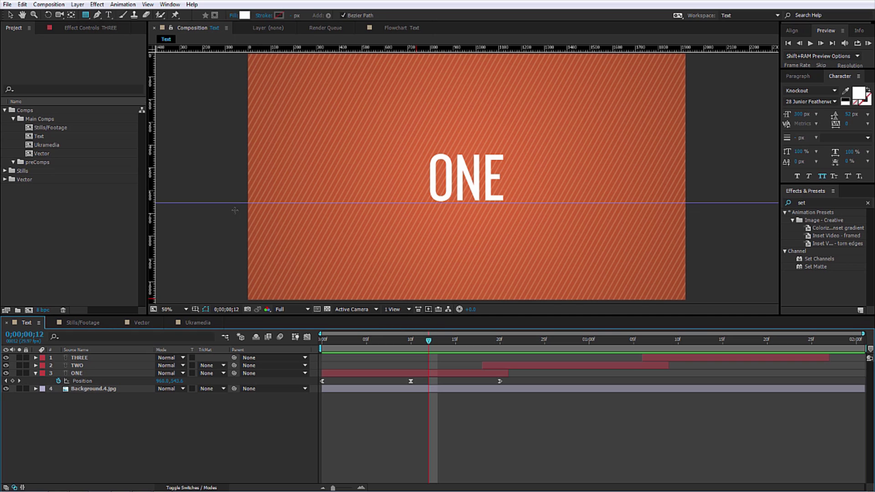
mouse_move(525, 294)
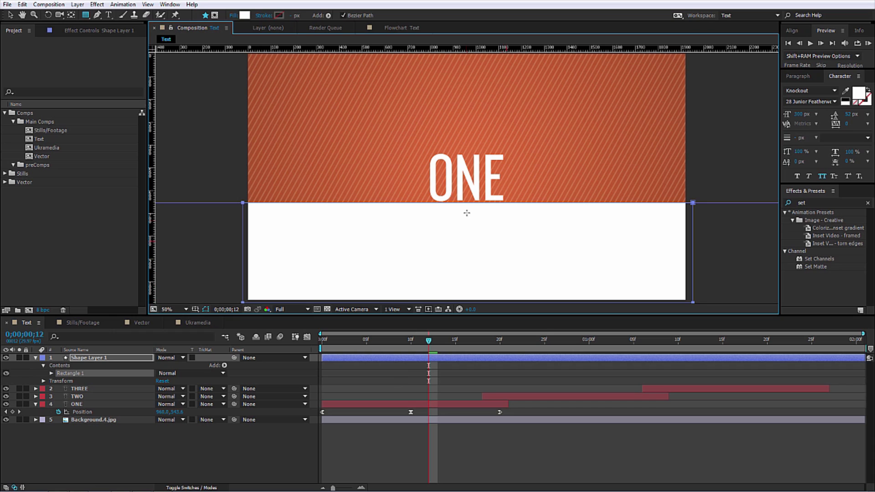
mouse_move(490, 234)
text(MASK)
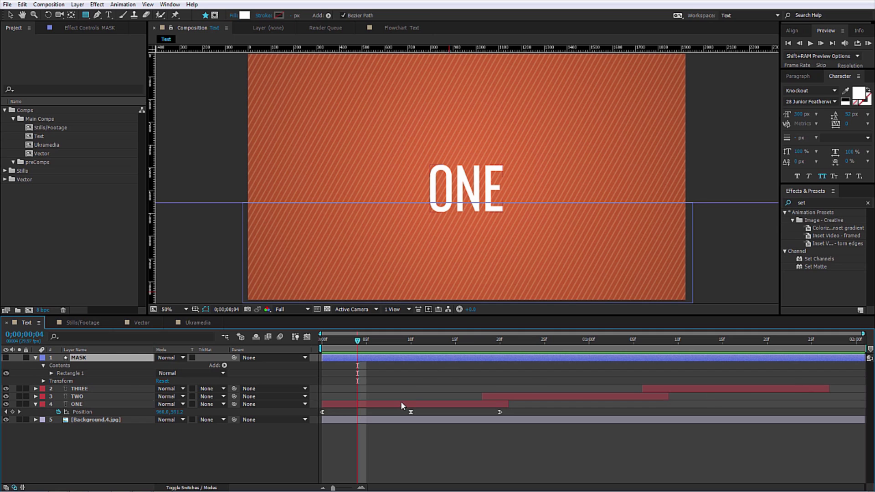
Apply Set Matte to ONE, taking MASK's alpha channel as the inverted matte
click(79, 403)
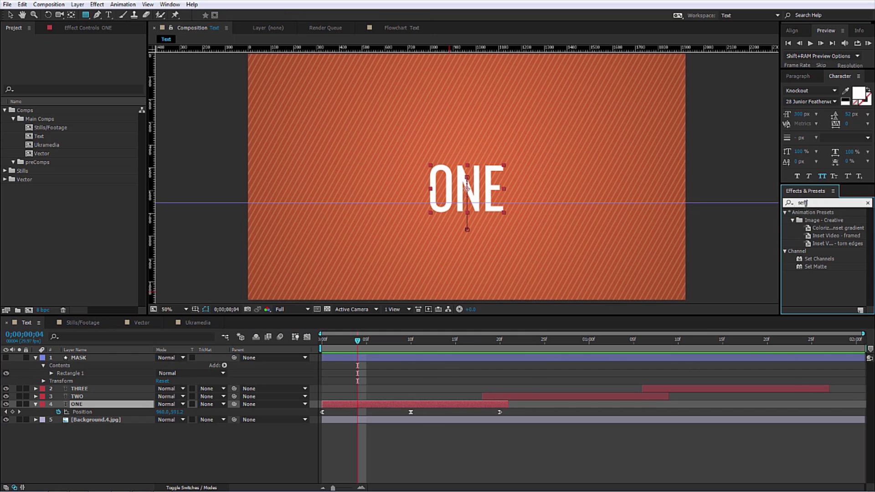
click(96, 4)
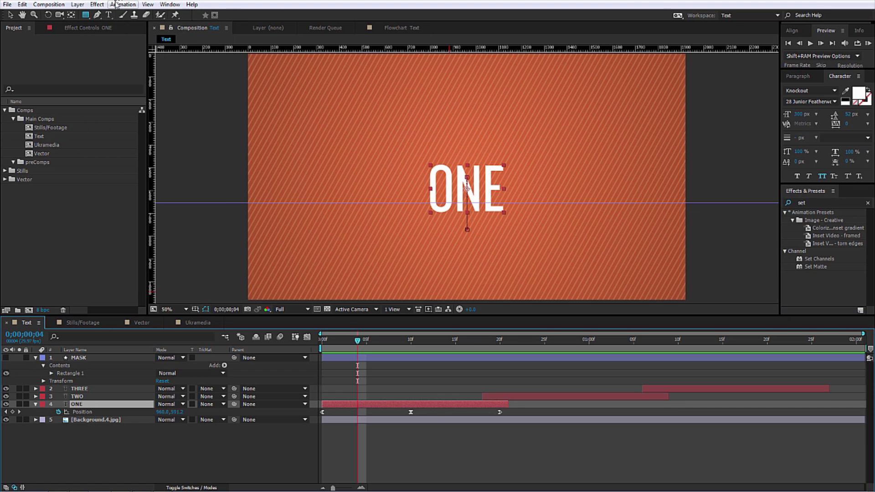
click(96, 5)
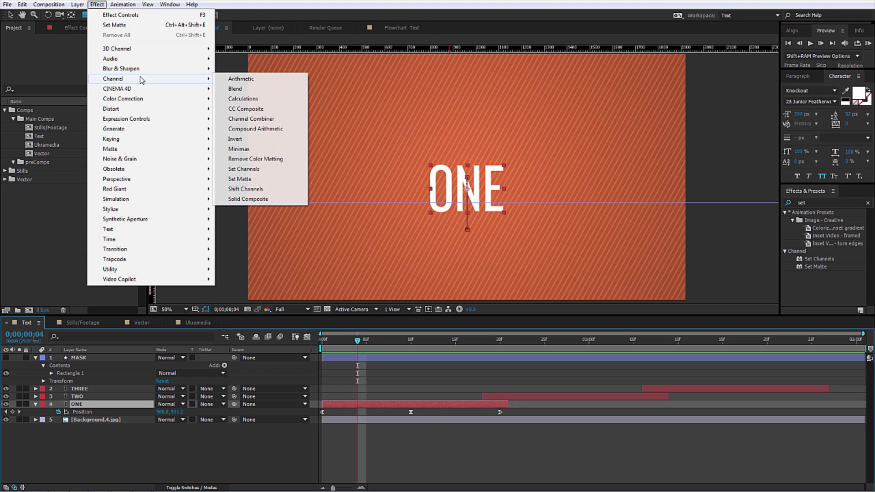
mouse_move(260, 179)
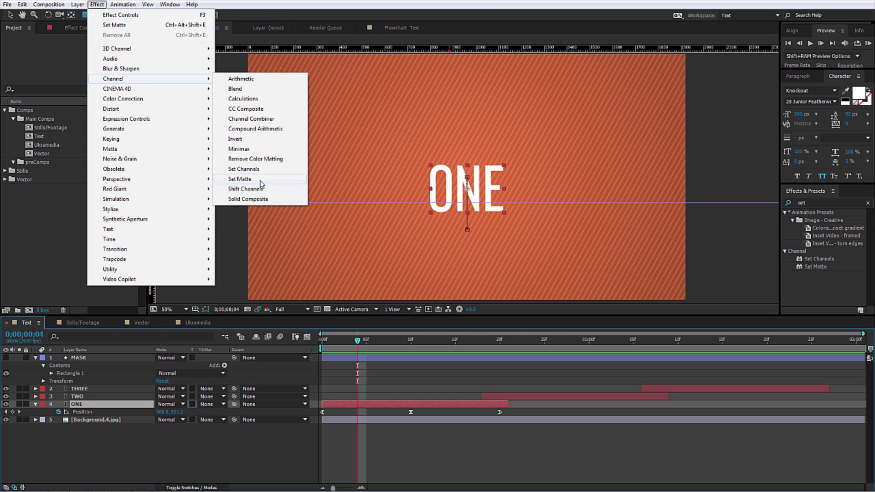
click(239, 180)
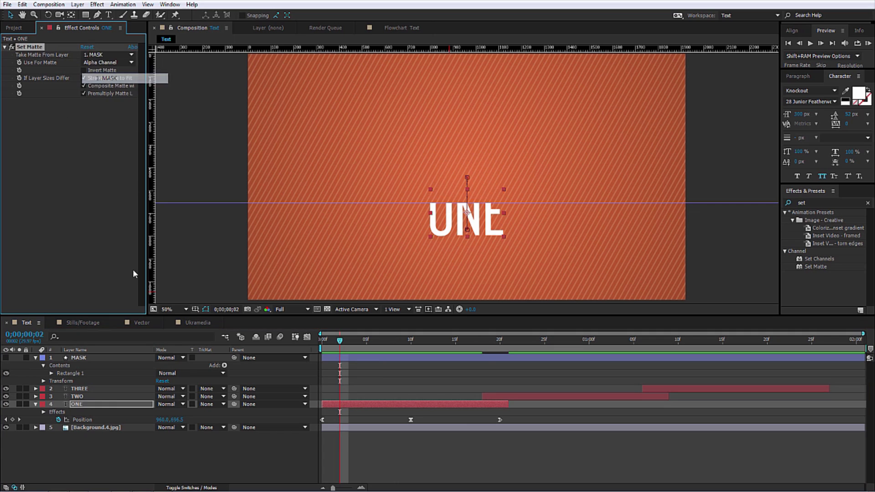
click(108, 62)
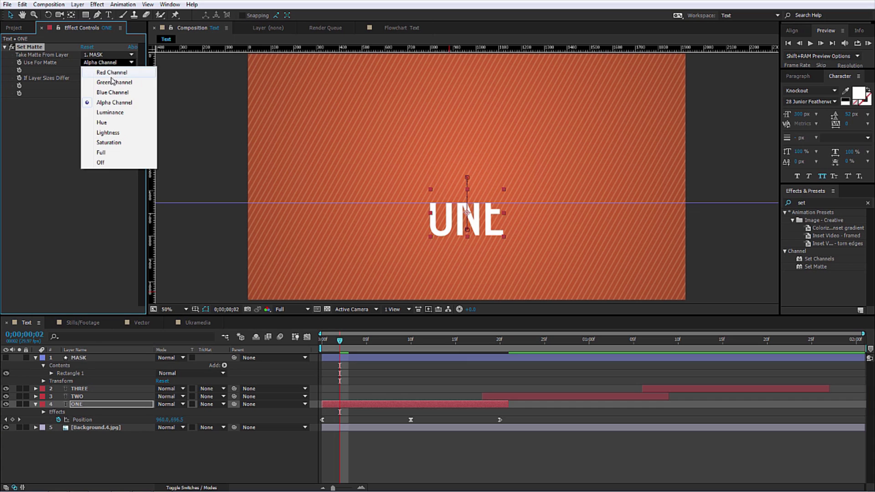
click(114, 102)
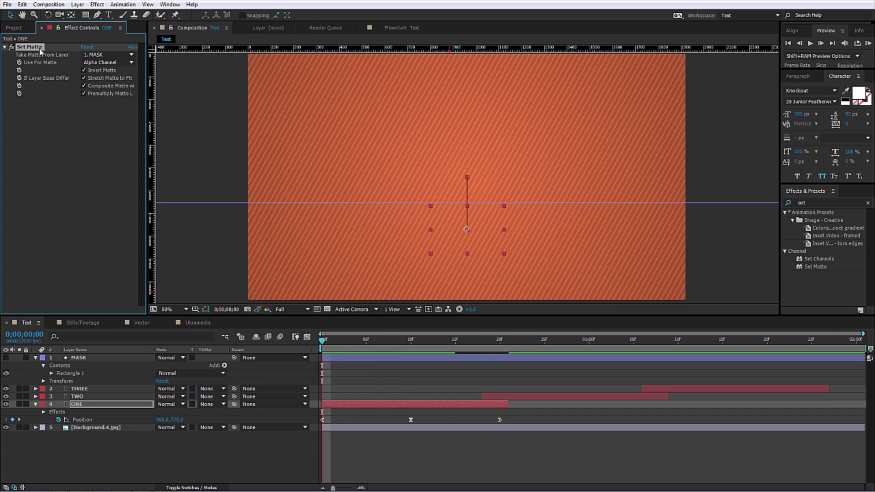
Copy ONE's Set Matte effect and paste it onto TWO and THREE
click(77, 396)
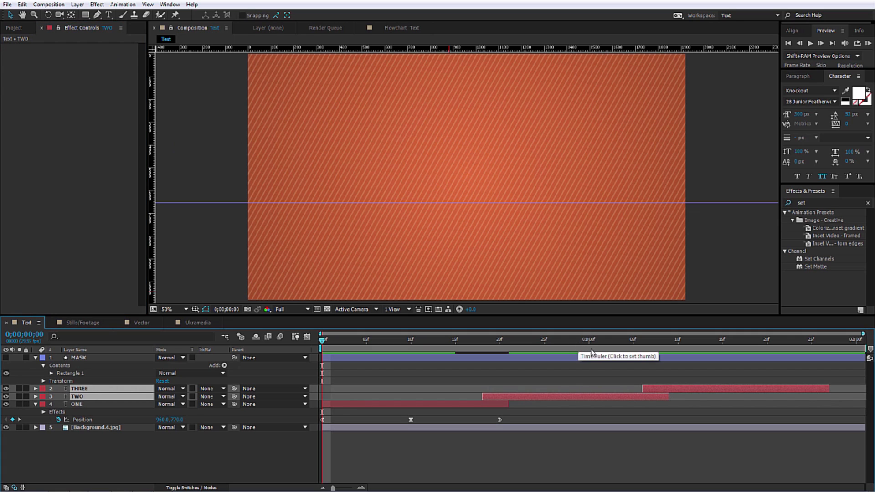
click(494, 339)
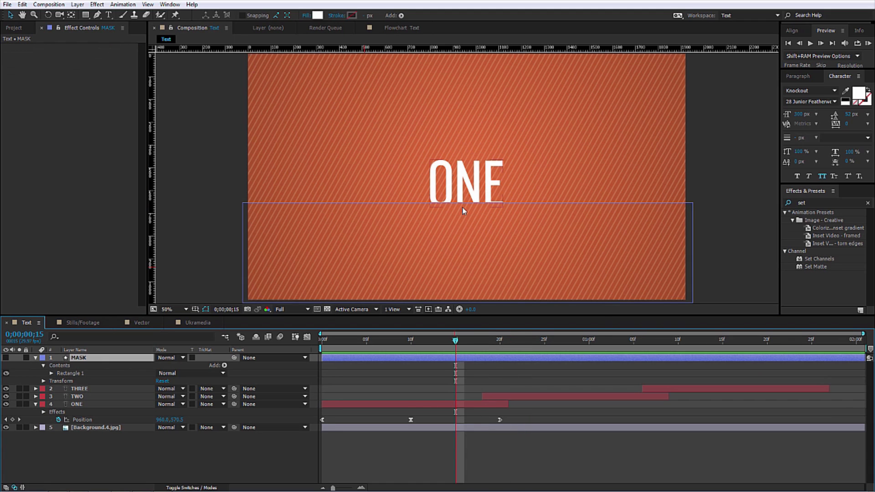
mouse_move(94, 358)
text(dre)
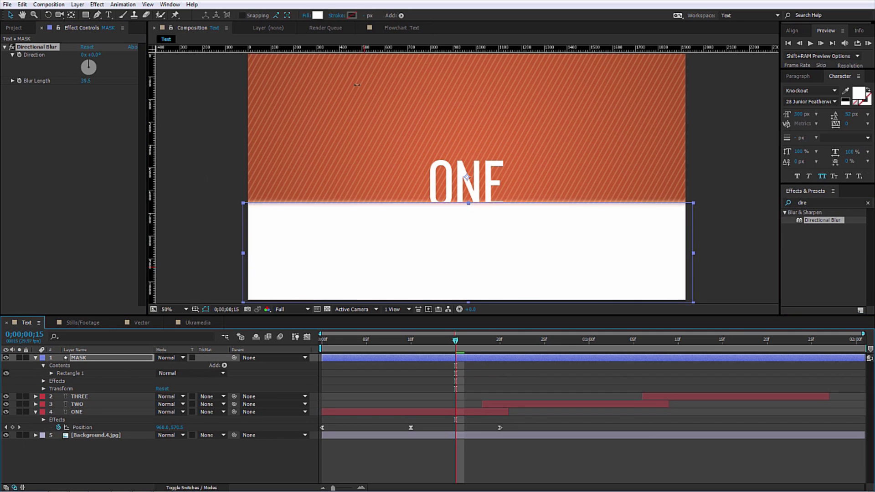
drag(85, 80, 100, 80)
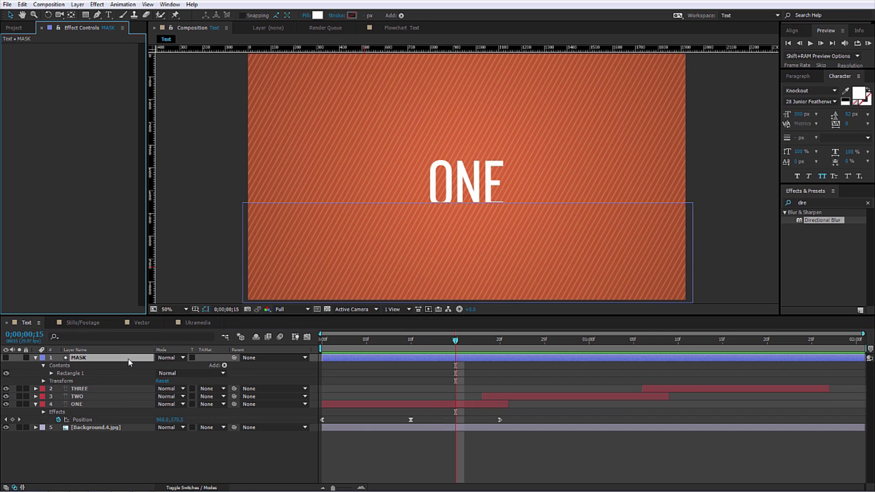
Add an Outer Glow layer style to MASK and expand its settings
right_click(78, 358)
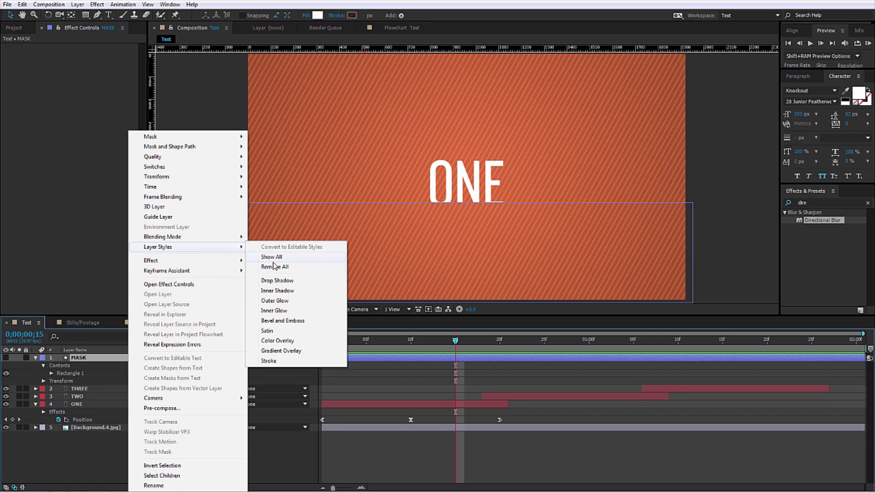
mouse_move(288, 304)
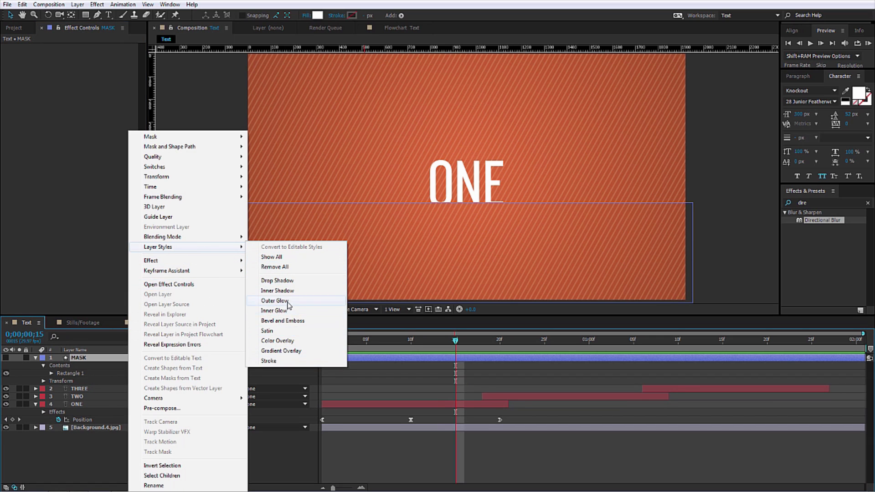
click(274, 300)
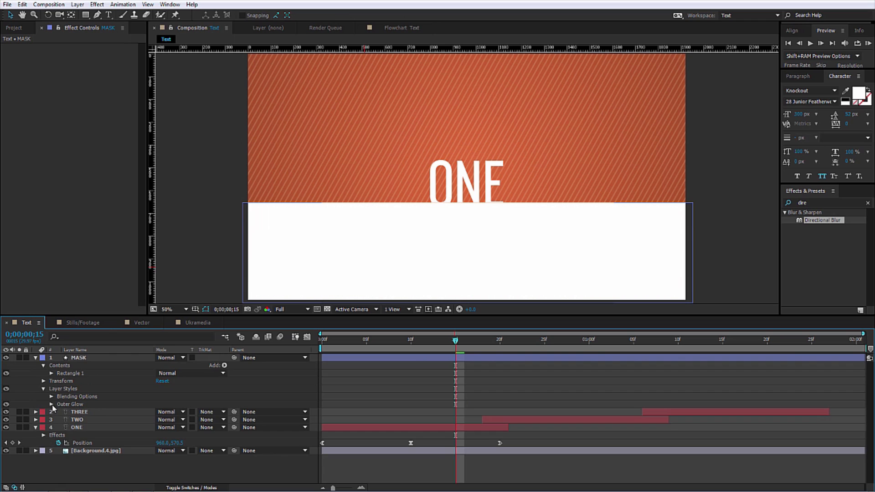
click(52, 404)
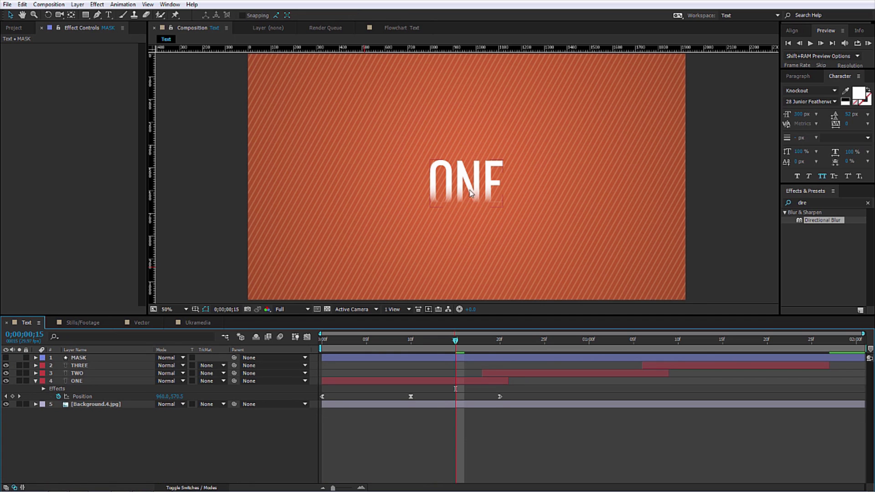
Jump ahead, select ONE, and draw a new rectangle above the word
click(606, 339)
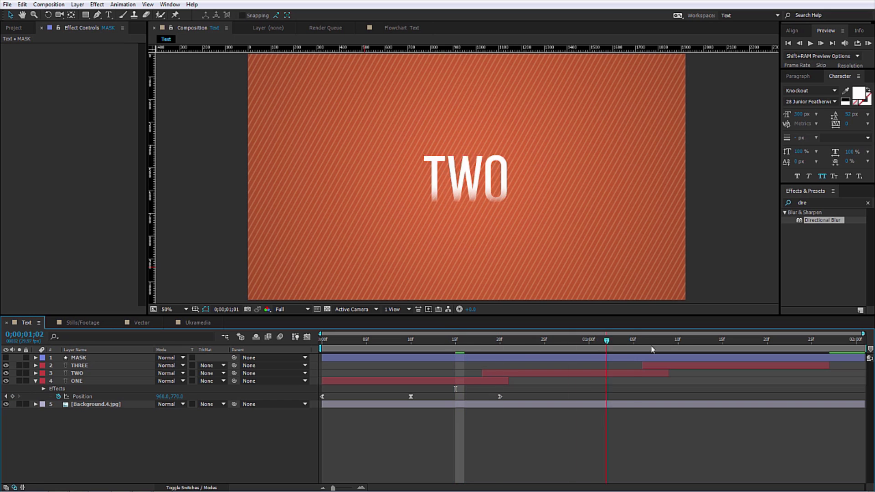
click(465, 339)
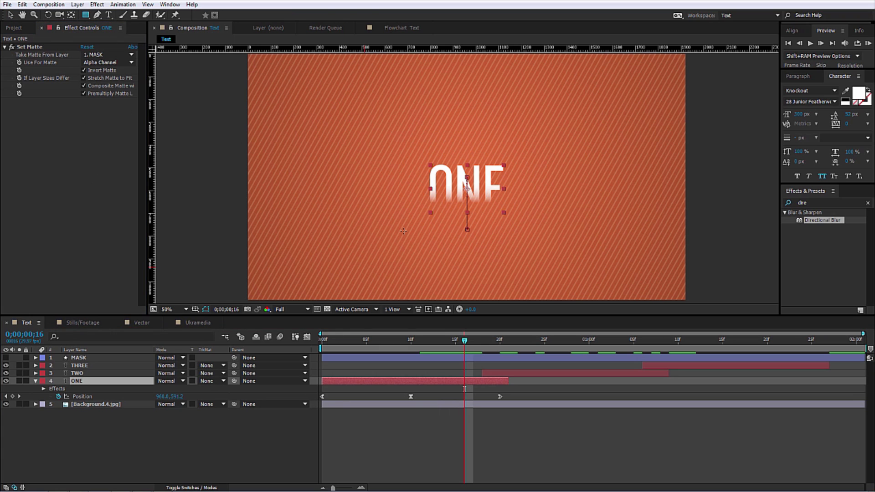
drag(370, 118, 542, 178)
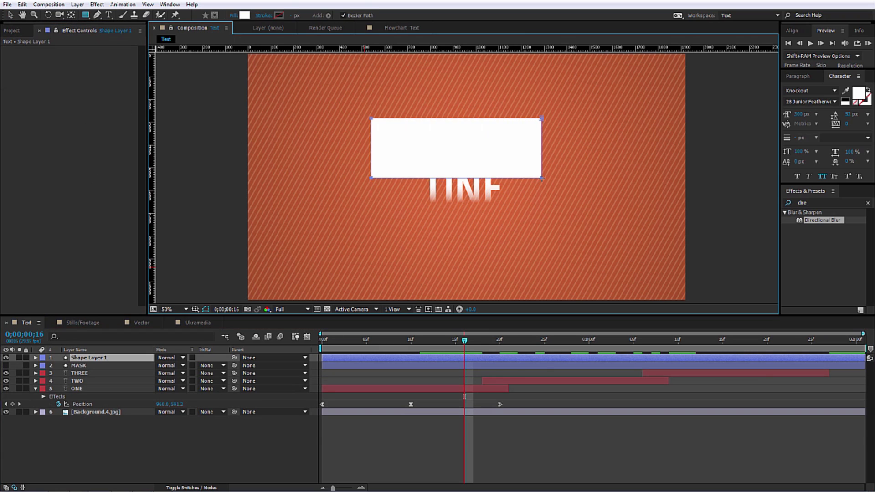
Rename the shape layer MASK2 and choose it as ONE's Set Matte 2 source layer
click(36, 358)
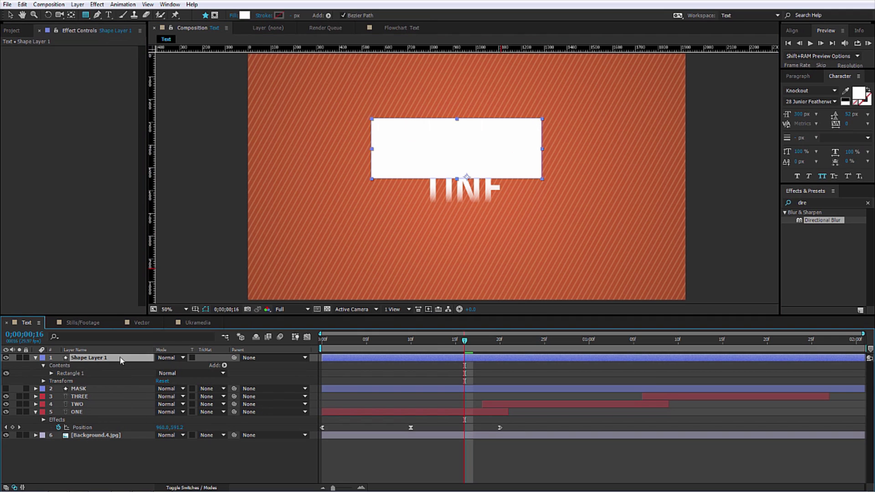
double_click(92, 358)
text(MASK2)
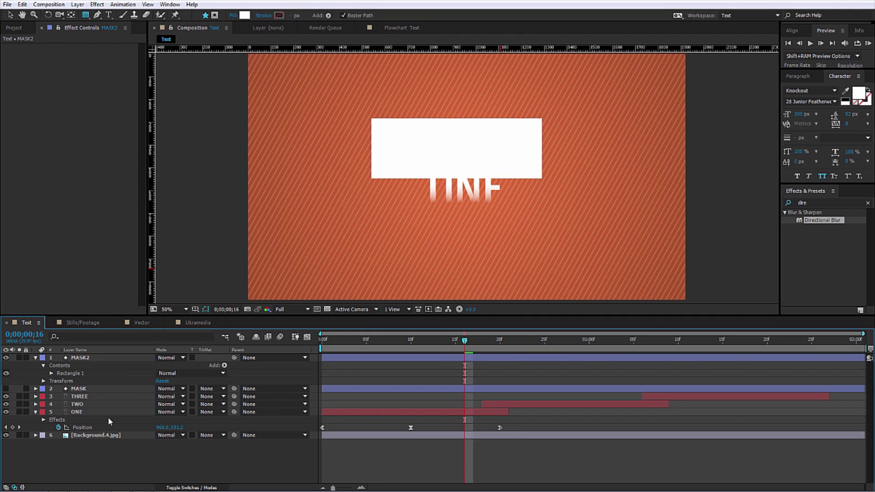
click(77, 413)
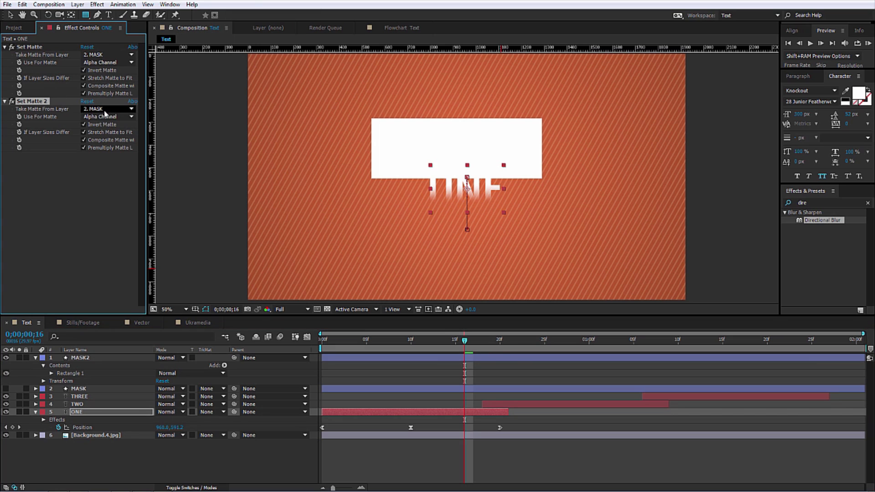
click(108, 108)
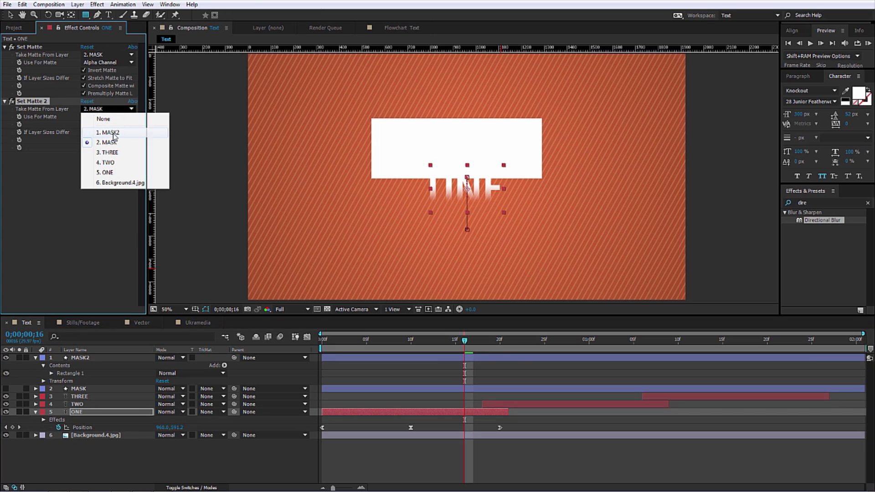
click(109, 132)
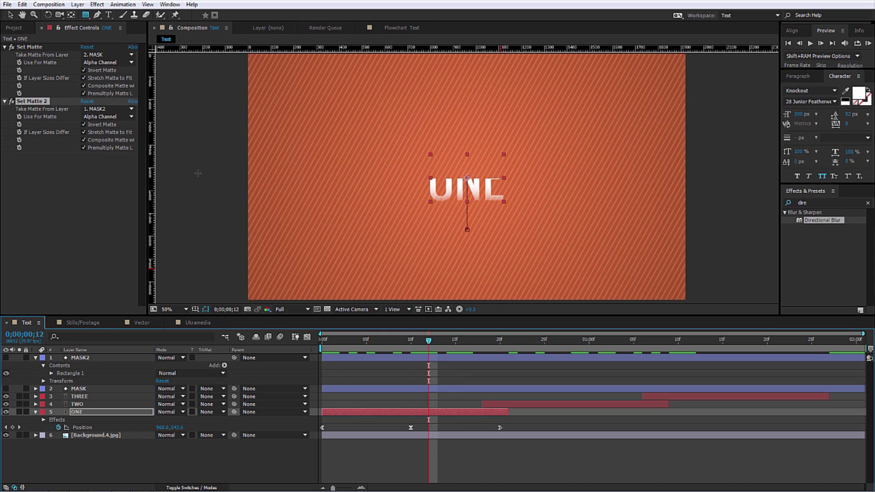
mouse_move(243, 320)
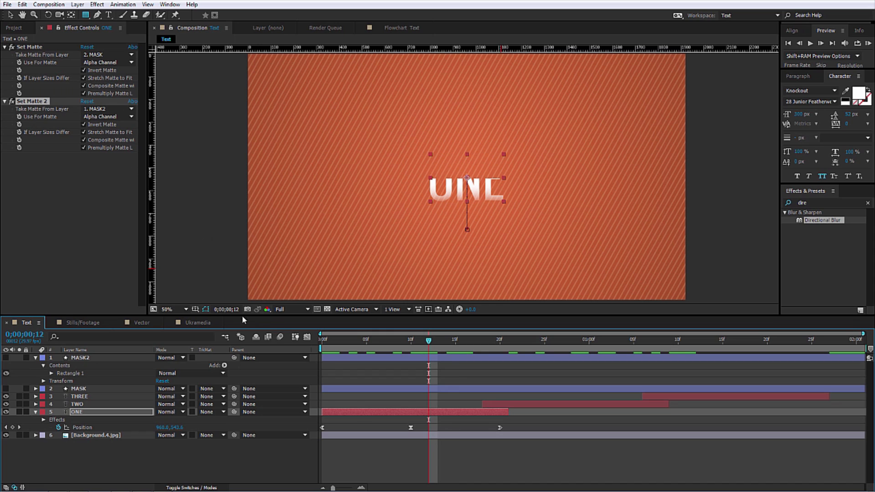
mouse_move(45, 132)
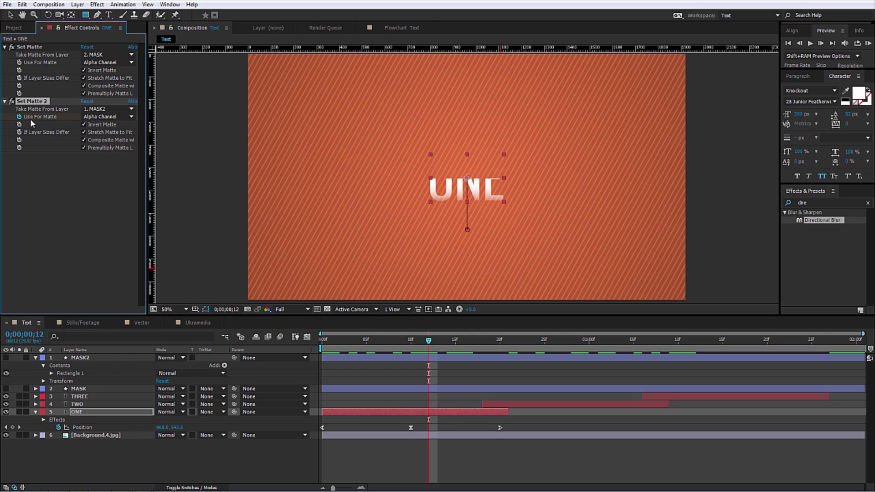
mouse_move(436, 382)
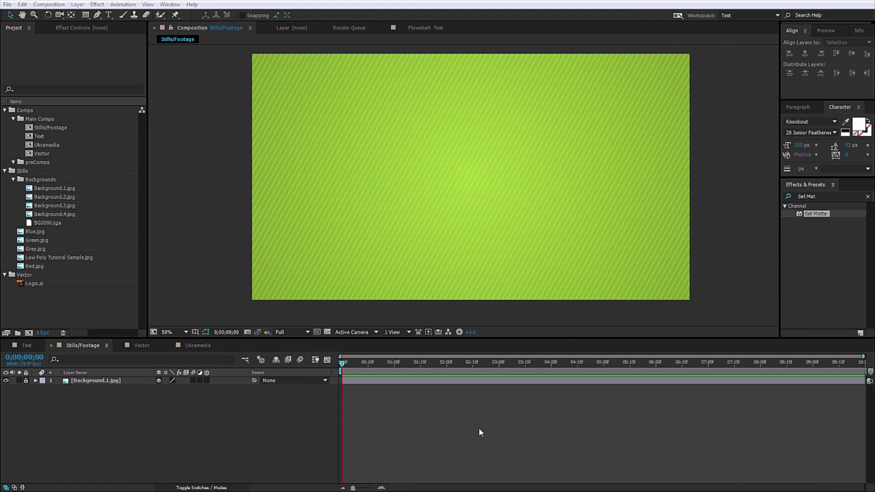
mouse_move(45, 246)
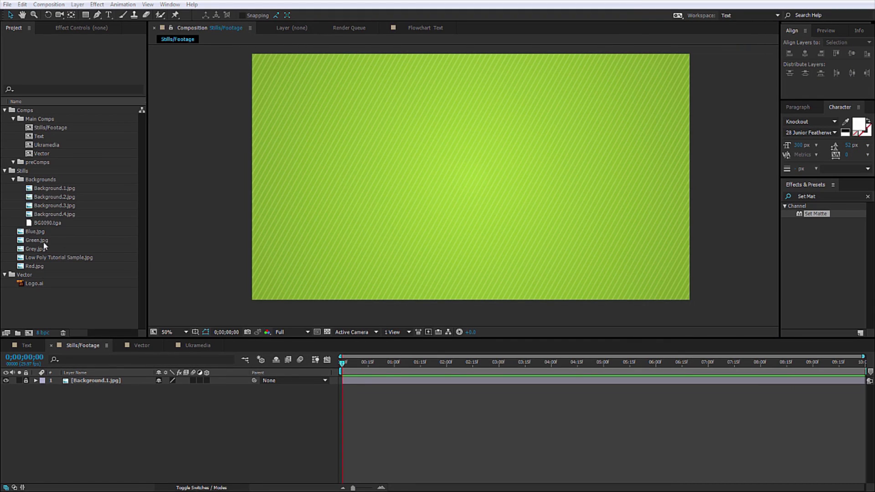
Pick a still image from the project to add to the Stills/Footage comp
click(36, 231)
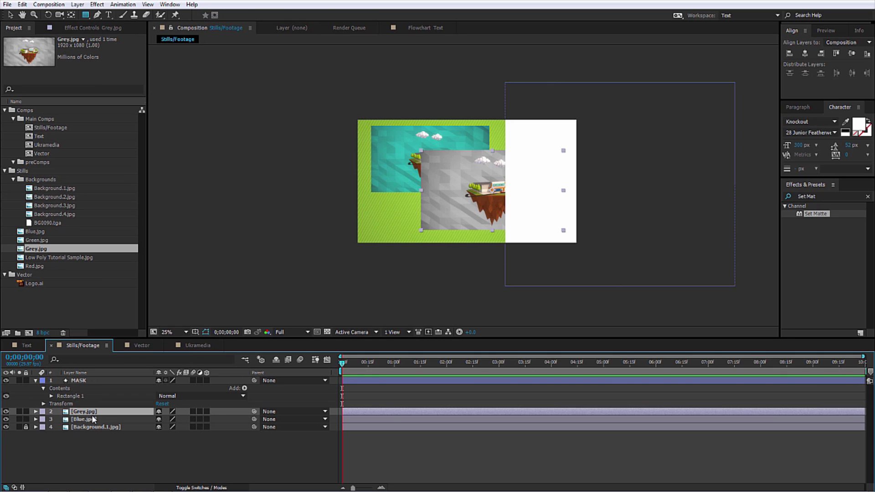
Apply Set Matte to both stills, slide MASK left, and set Grey's matte layer to MASK
click(83, 420)
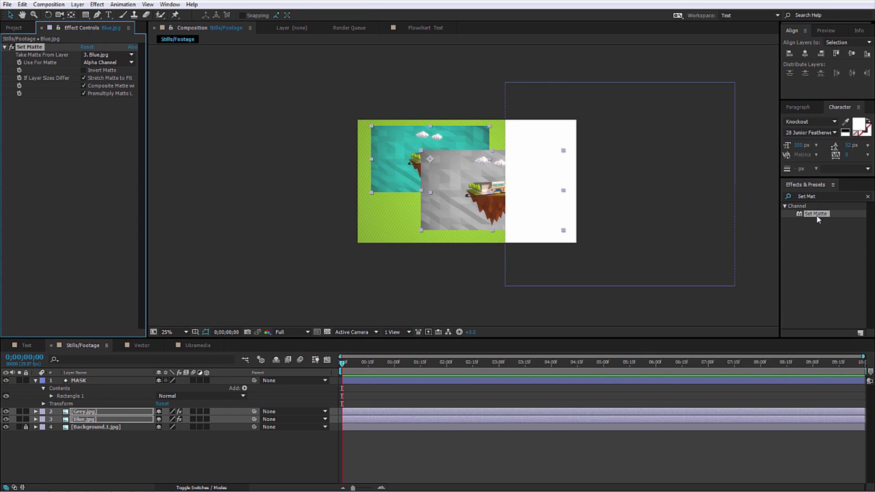
click(106, 54)
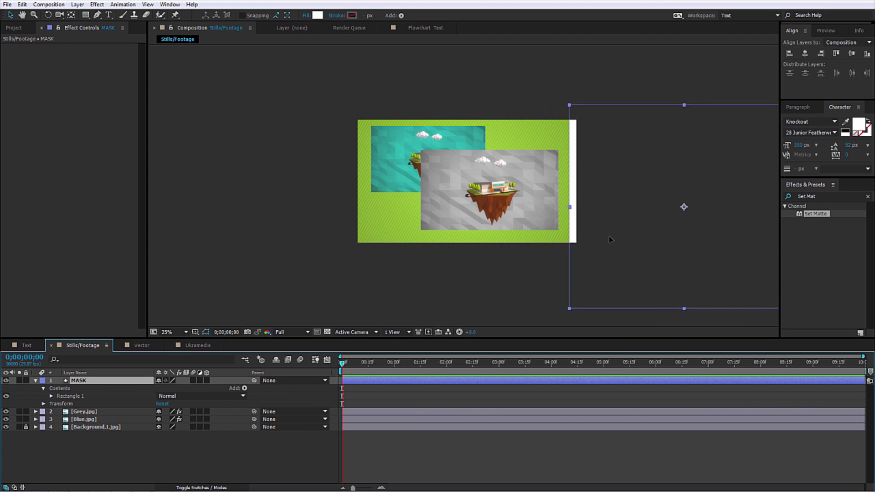
drag(572, 207, 549, 204)
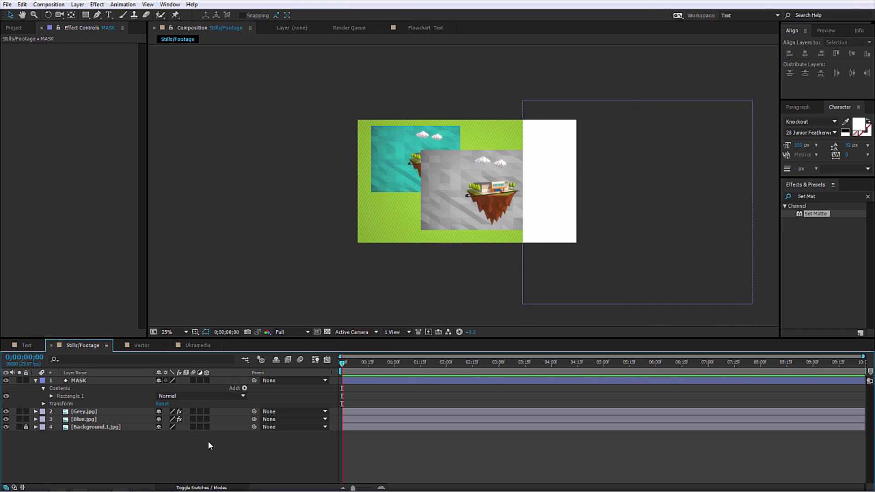
click(84, 411)
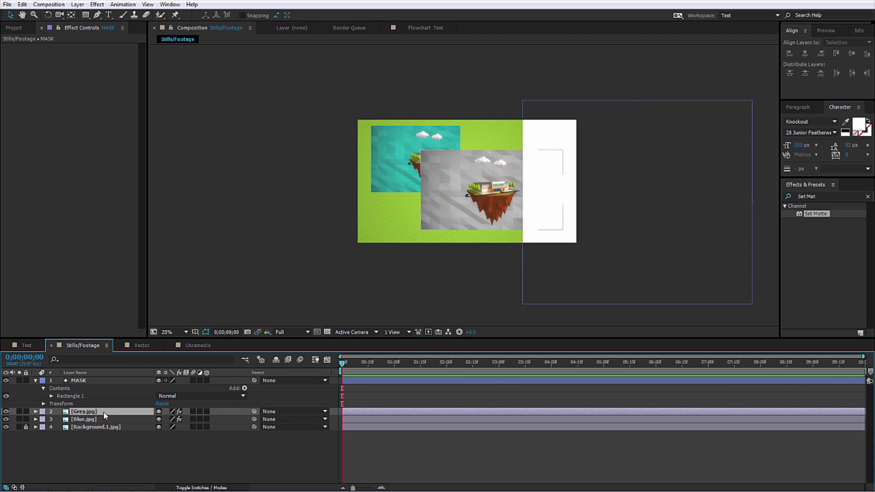
click(84, 411)
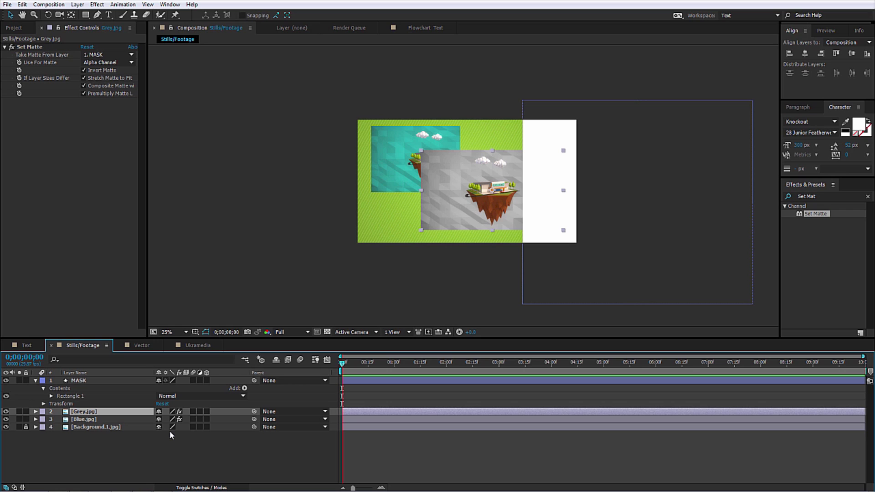
mouse_move(190, 441)
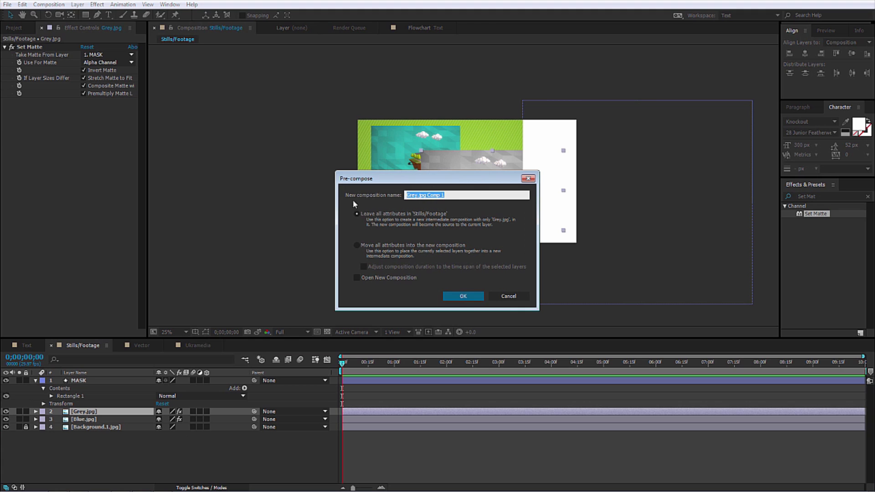
Precompose the Grey still and enable Collapse Transformations on Blue.jpg Comp 1
click(463, 296)
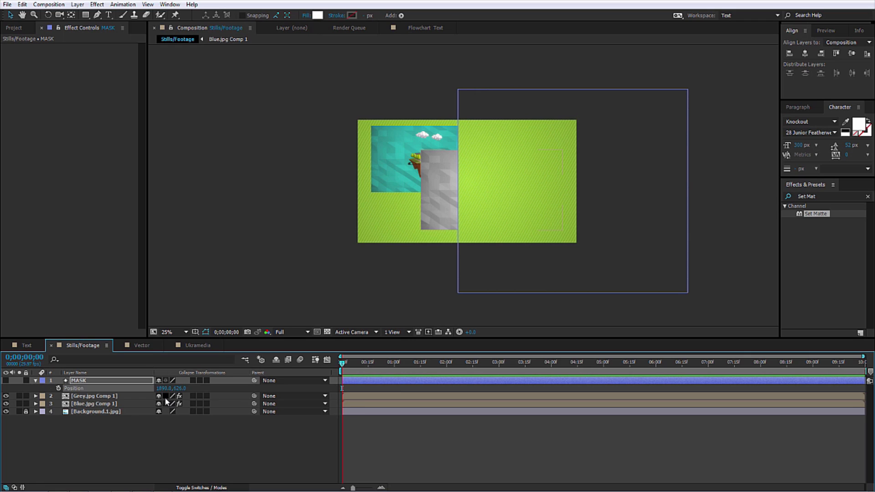
mouse_move(170, 407)
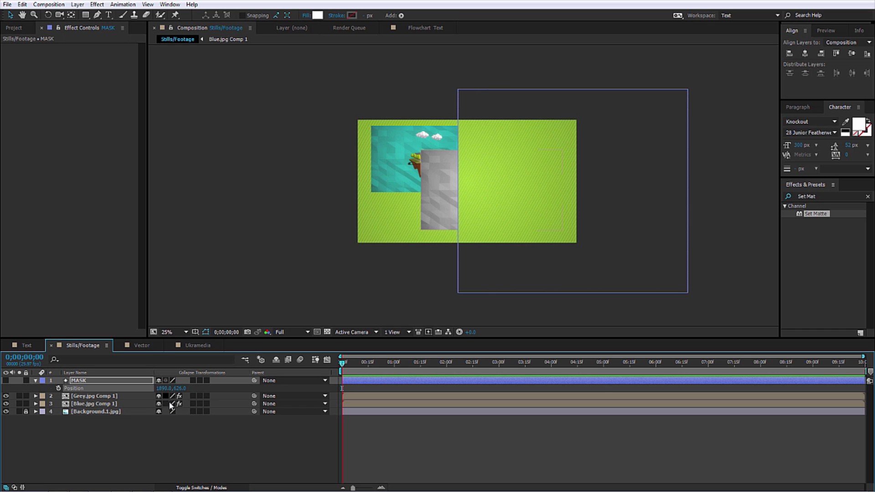
click(142, 345)
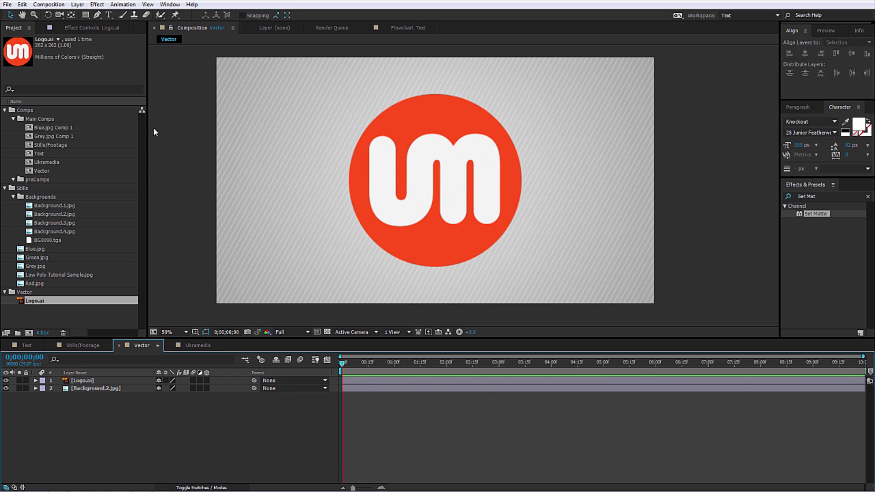
Draw the MASK rectangle over the logo's right half and apply Set Matte to Logo.ai using MASK
drag(563, 50, 724, 176)
text(MASK)
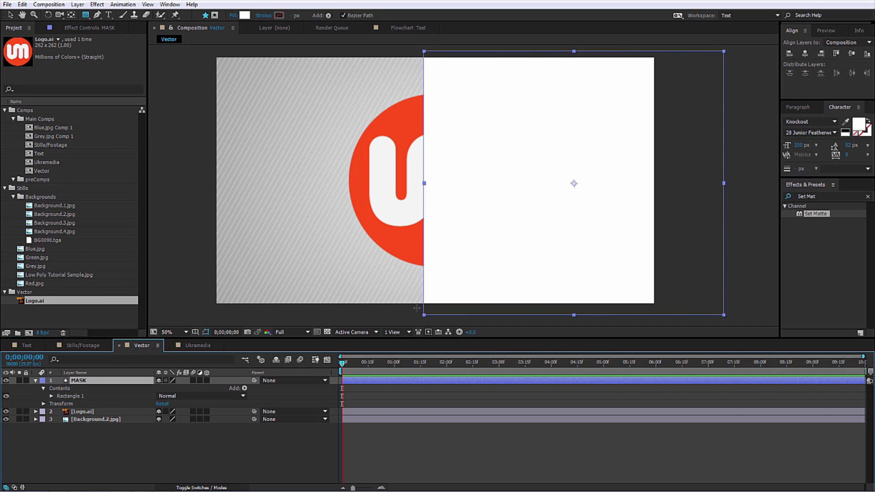
double_click(84, 411)
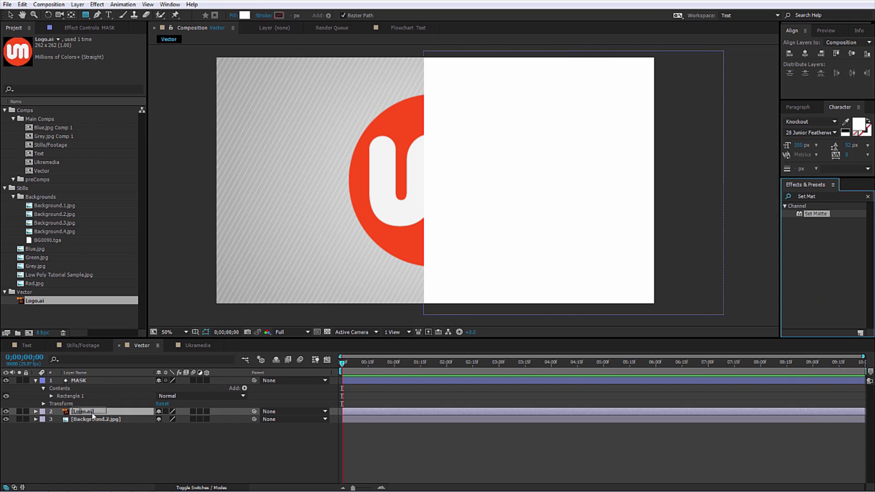
click(109, 54)
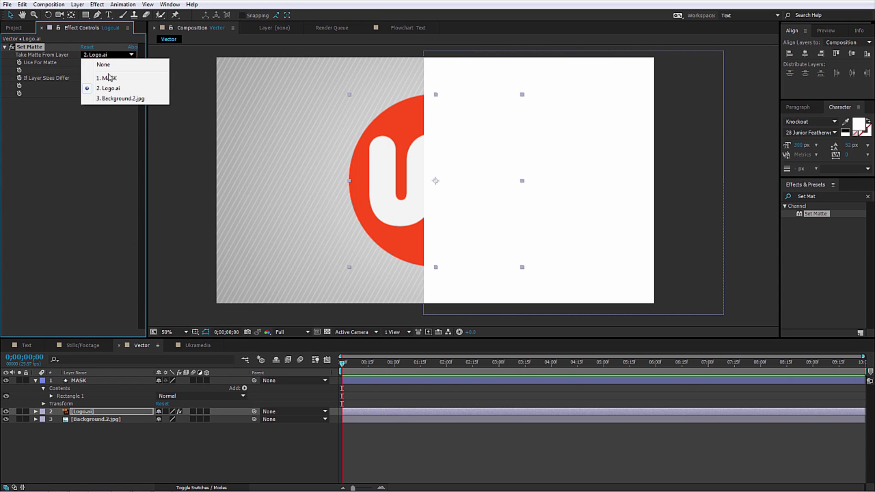
click(106, 77)
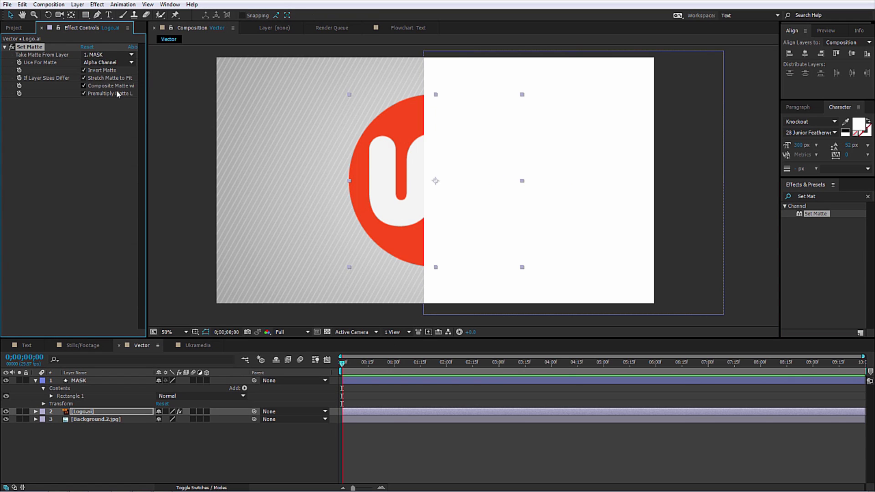
click(80, 380)
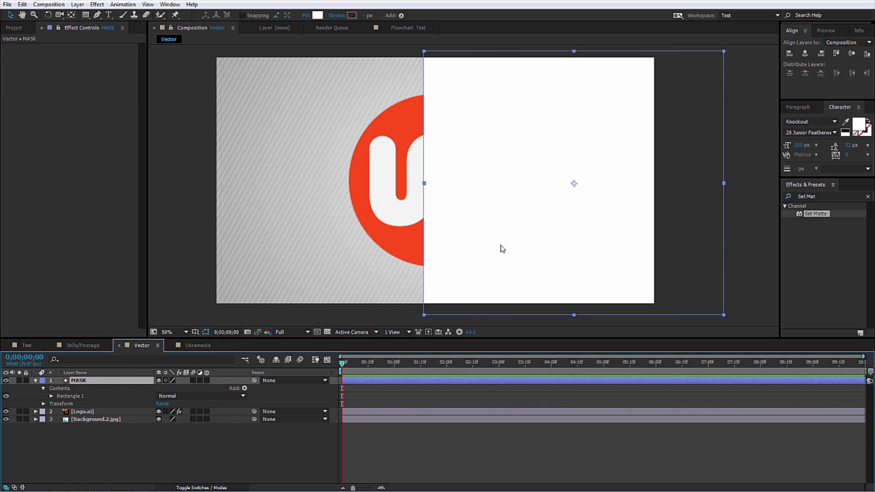
mouse_move(516, 241)
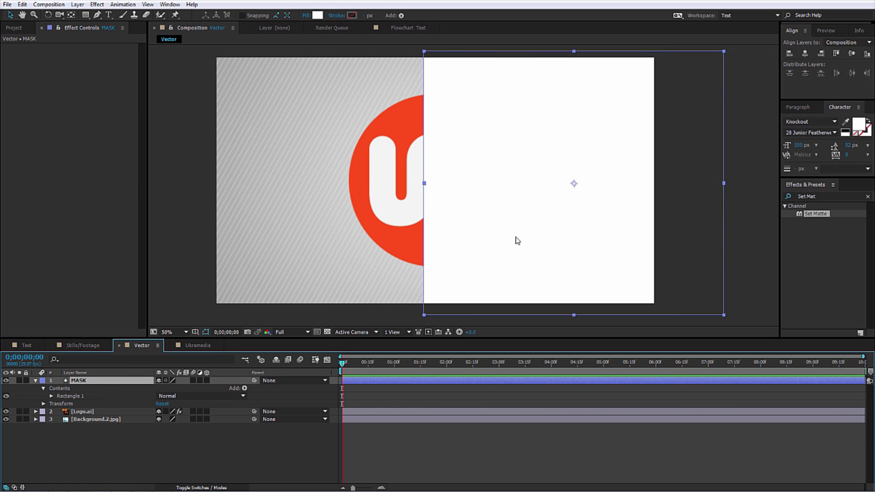